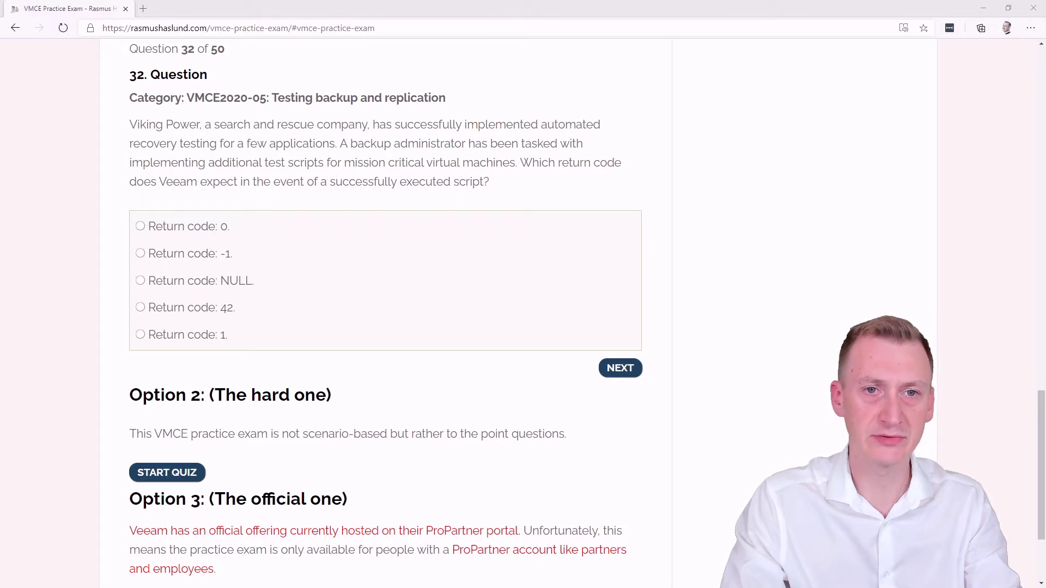
mouse_move(845, 324)
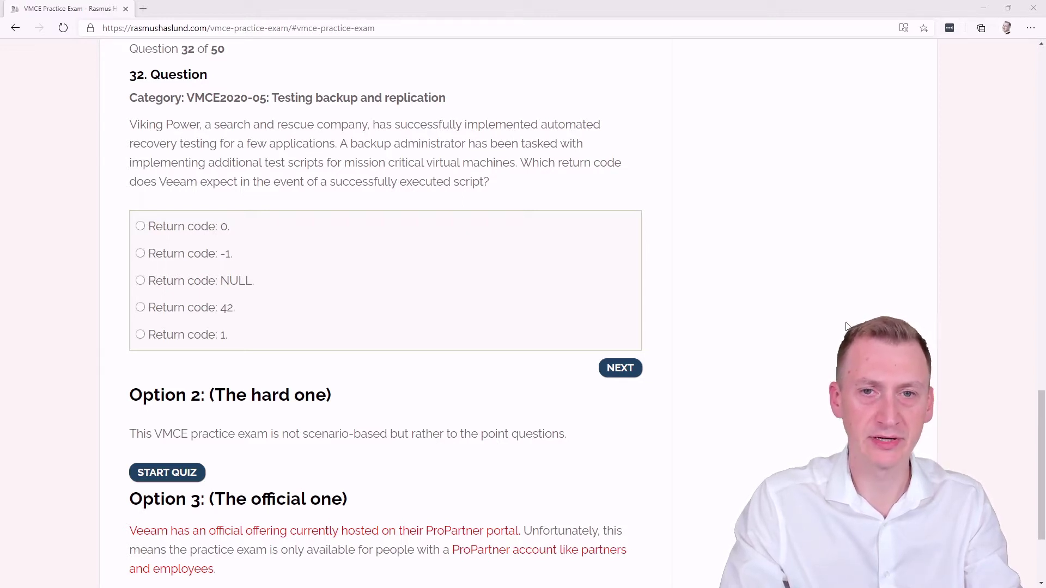
mouse_move(842, 326)
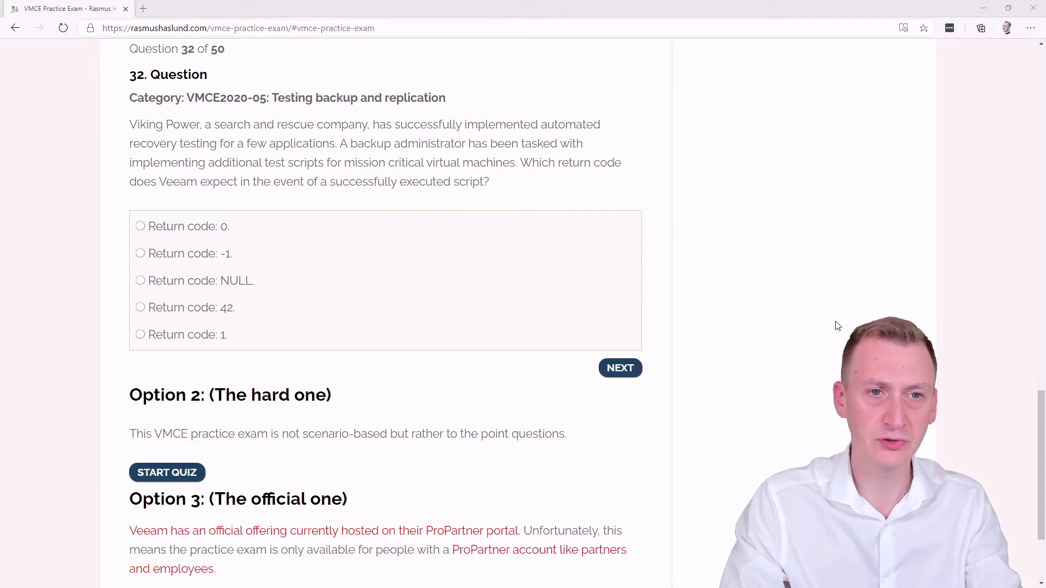
mouse_move(832, 325)
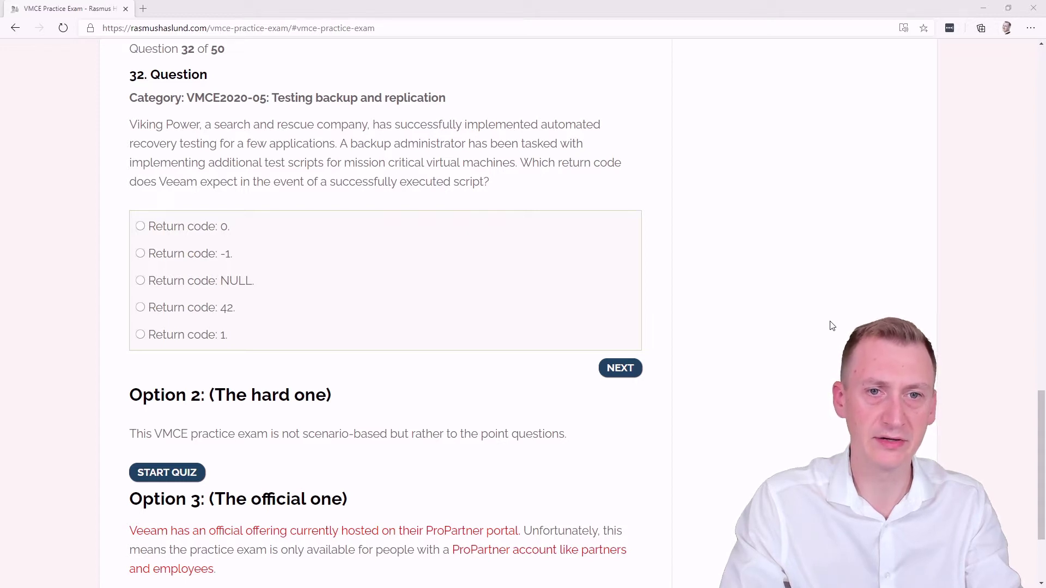
mouse_move(821, 325)
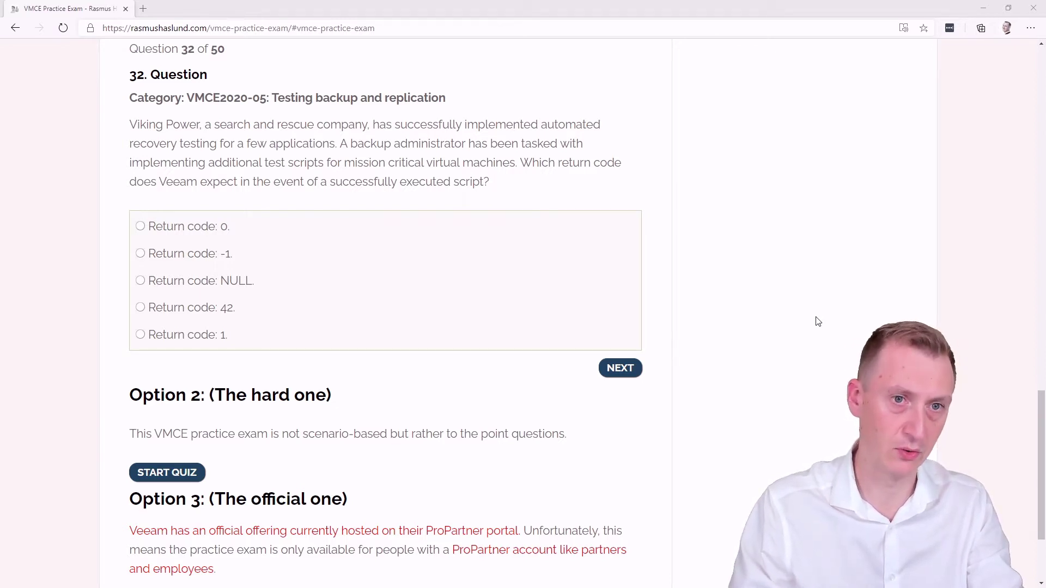
mouse_move(688, 138)
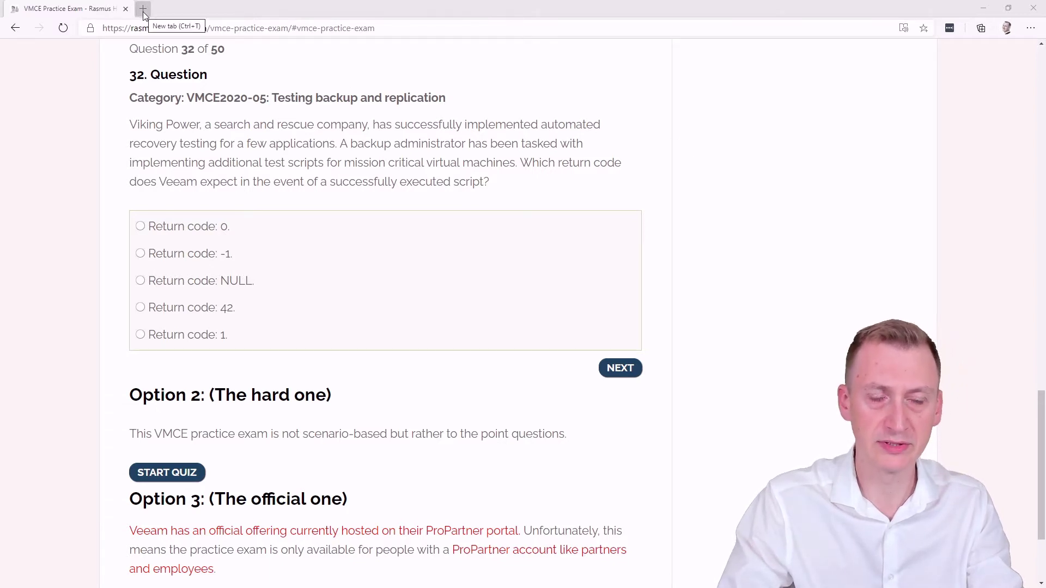
Step: Search Bing in a new tab for 'veeam user guide surebackup script exit code'
click(142, 8)
text(veeam user guide surebackup)
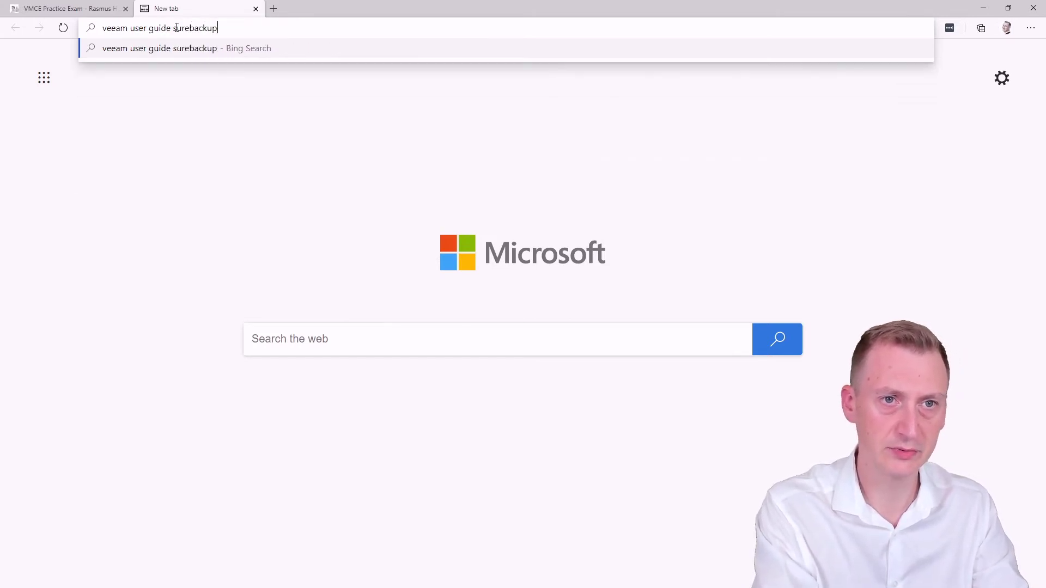
text(script exit)
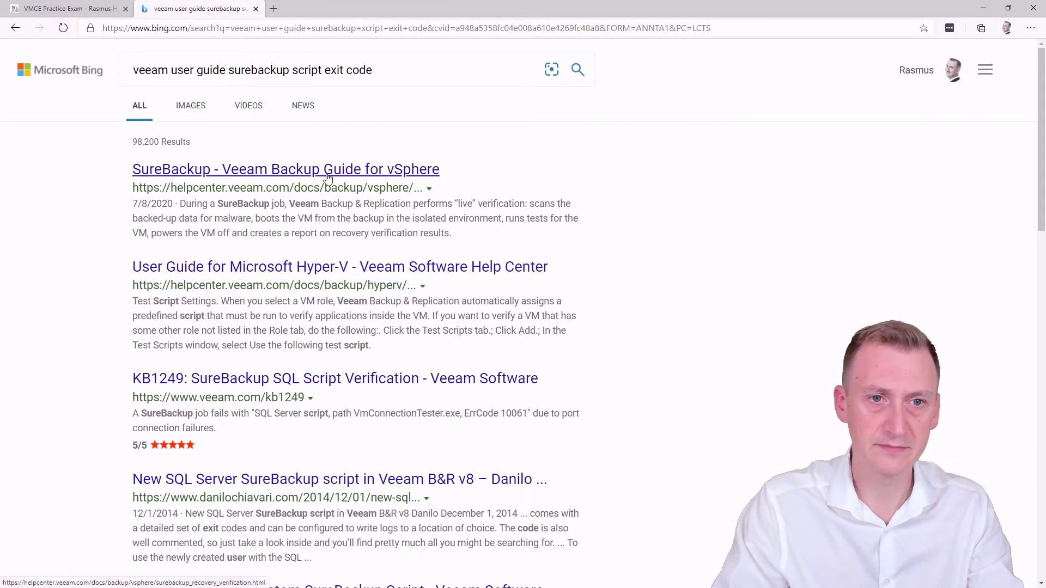
Step: Read through the SureBackup vSphere guide's XML Files with VM Roles tag table to the end
click(285, 169)
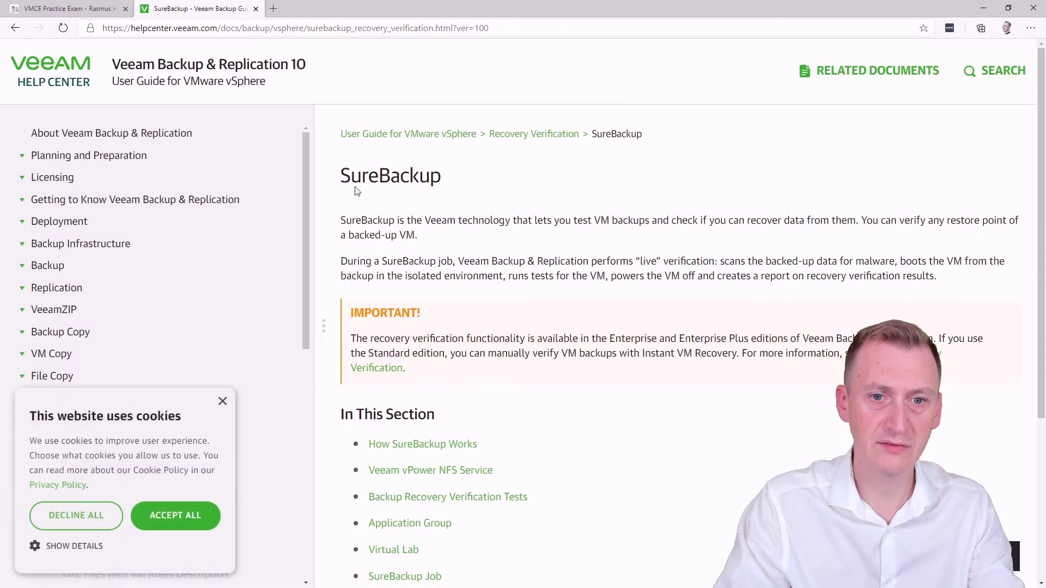
scroll(down, 3)
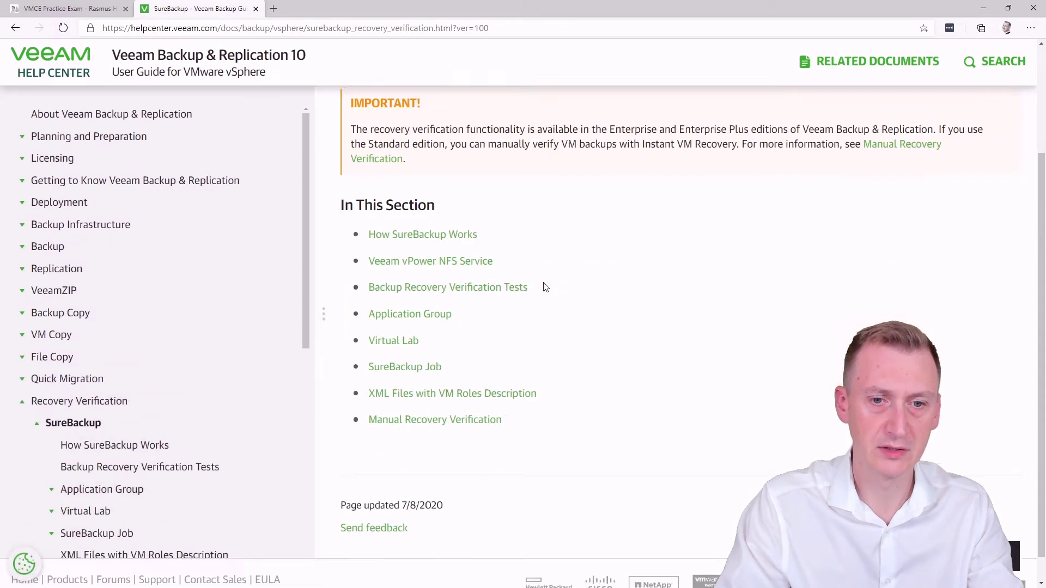
scroll(down, 3)
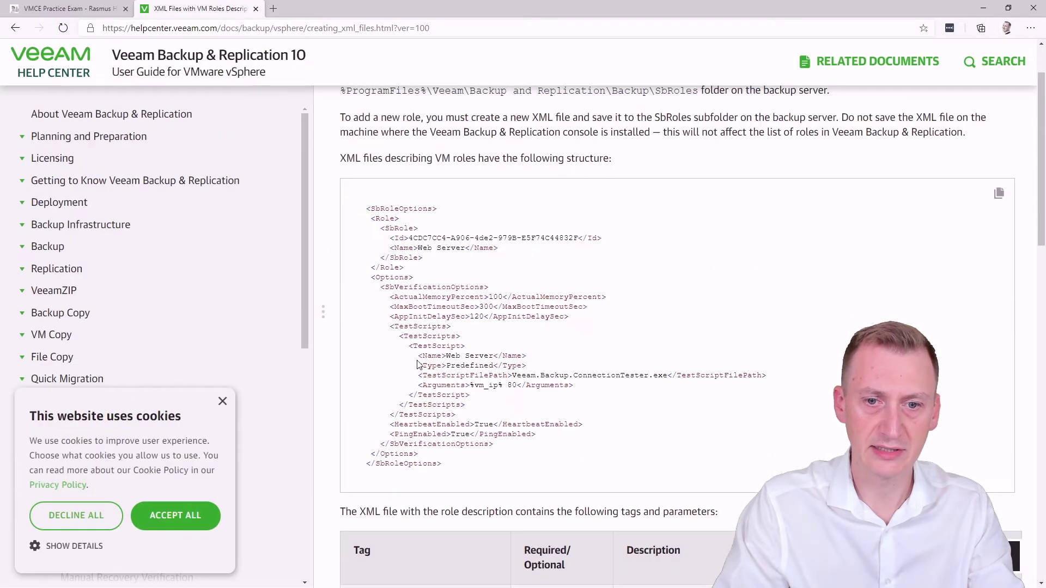
scroll(down, 3)
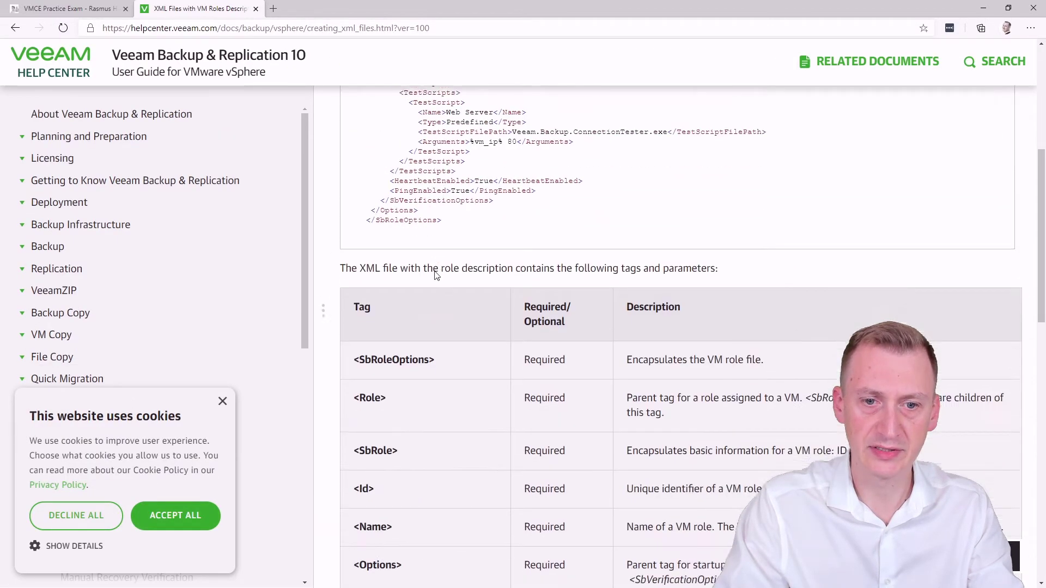
scroll(down, 3)
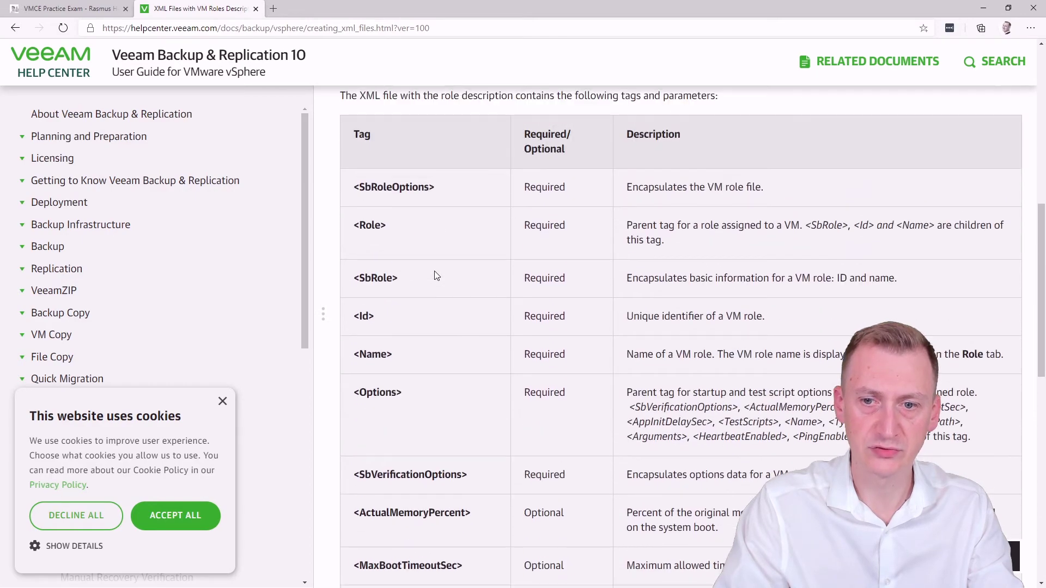
scroll(down, 3)
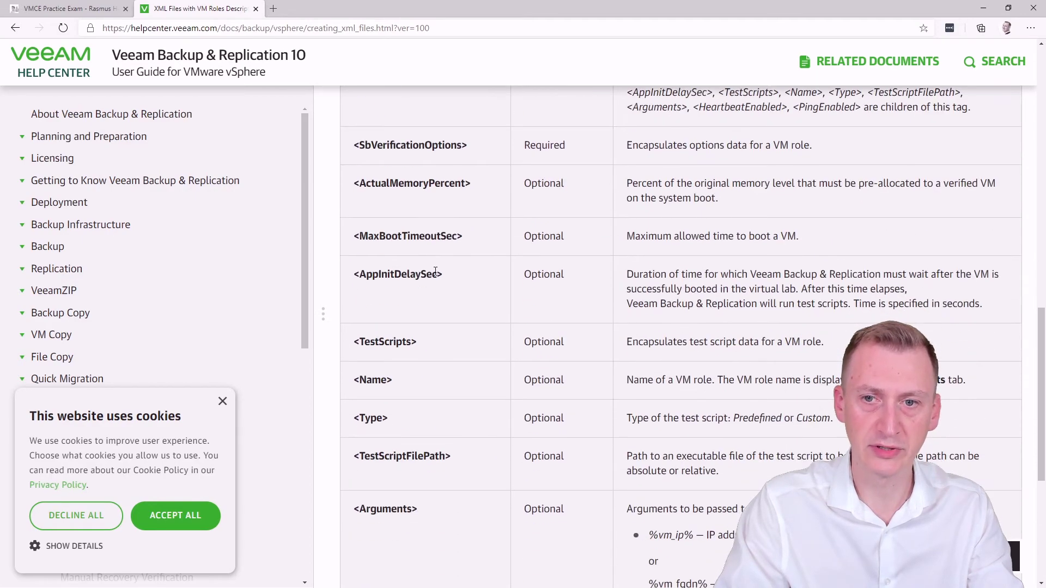
scroll(down, 3)
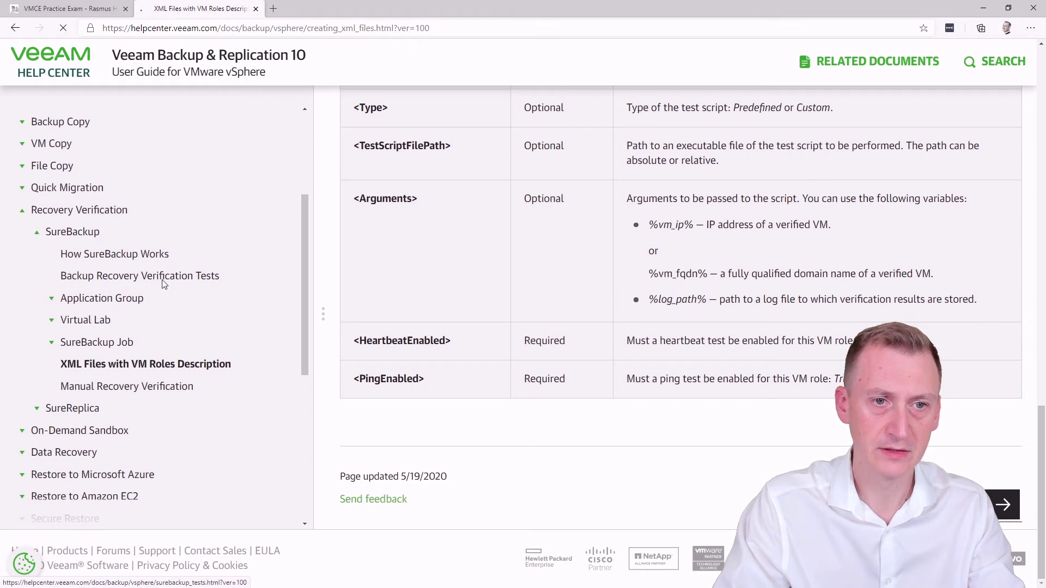
Step: On Backup Recovery Verification Tests, highlight the Logging line where return code 0 means test passed
click(139, 276)
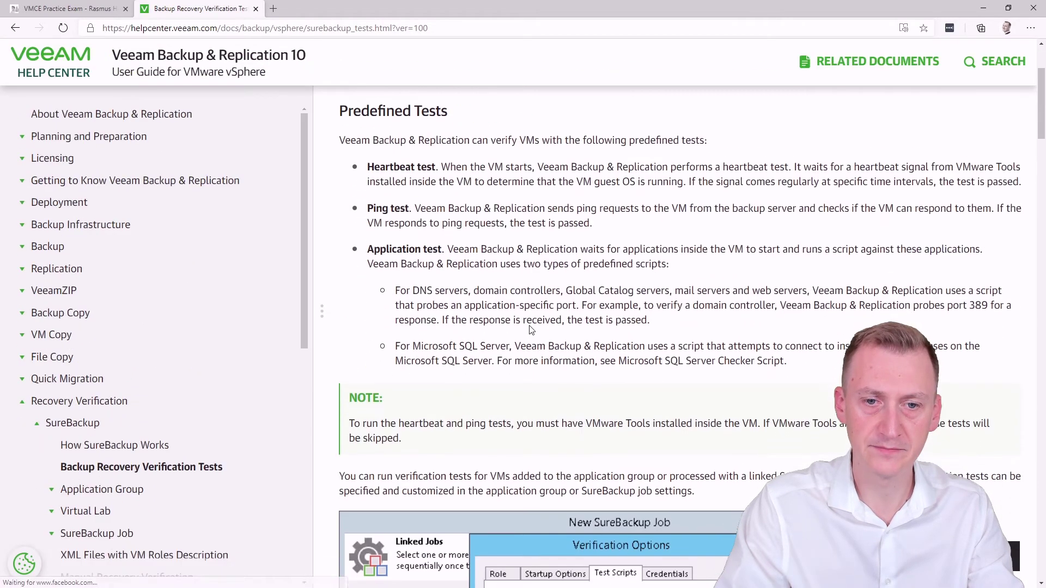
scroll(down, 3)
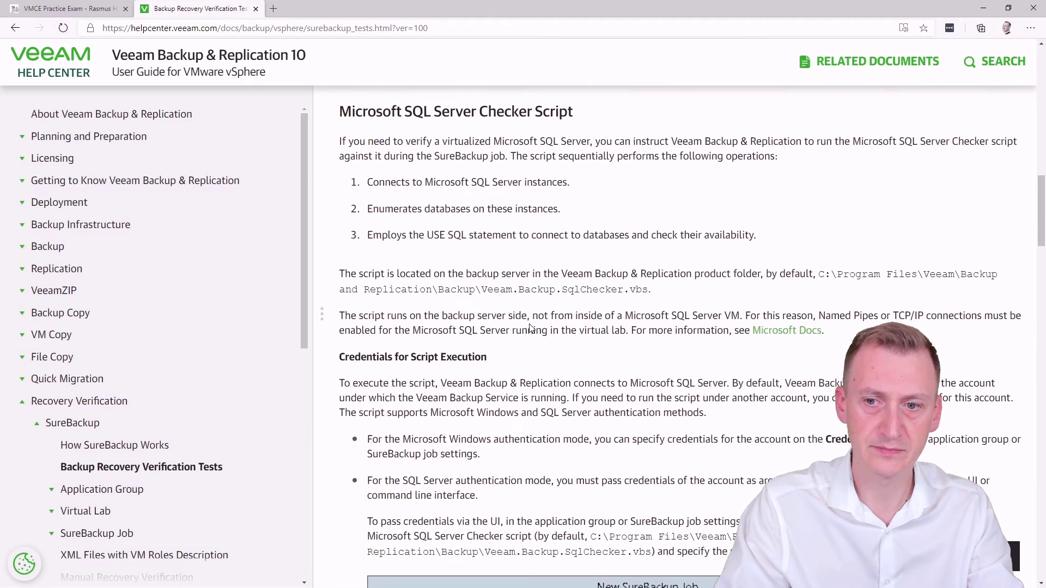
scroll(down, 3)
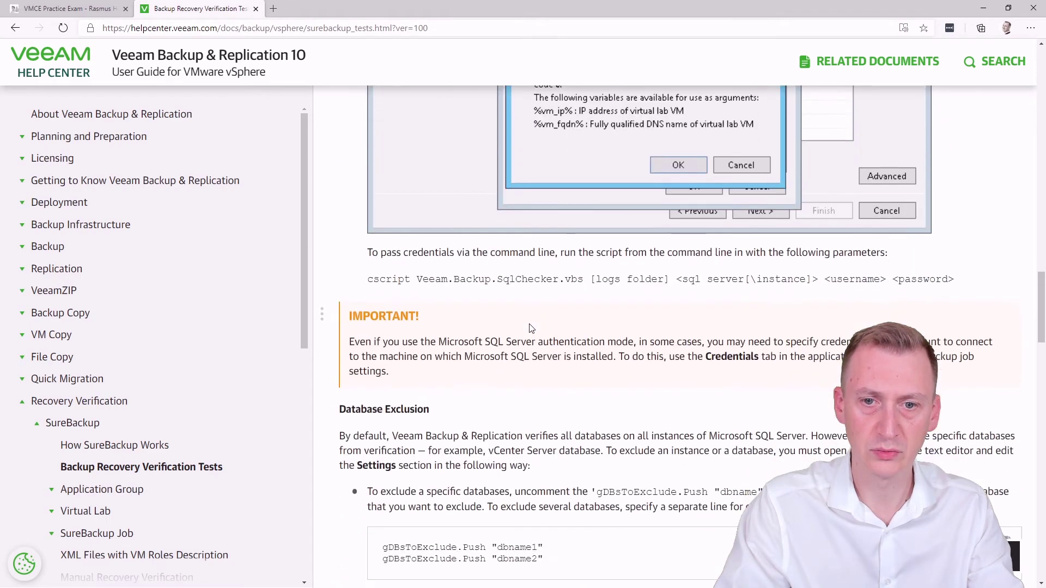
scroll(down, 3)
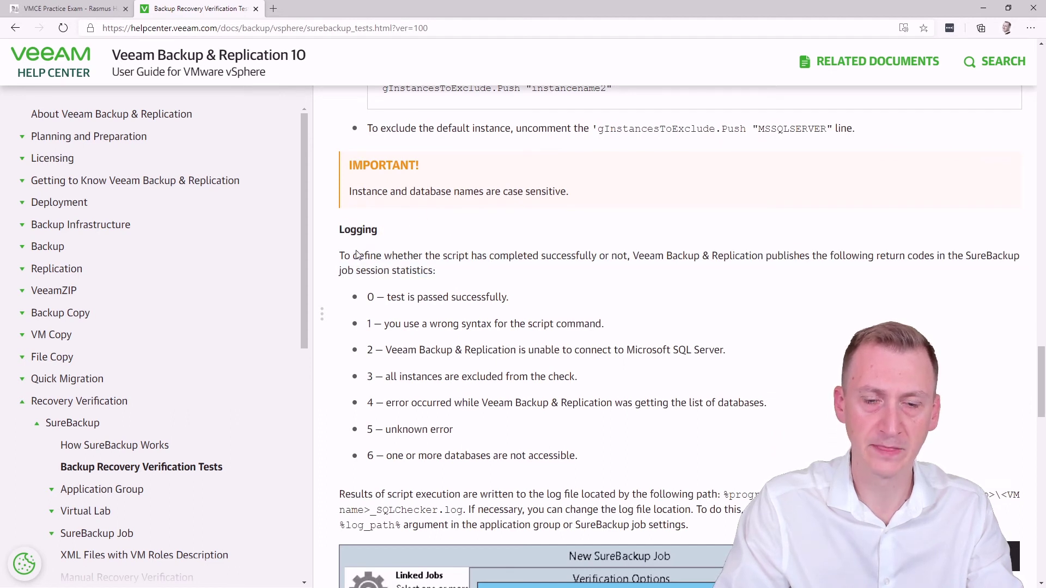
scroll(down, 3)
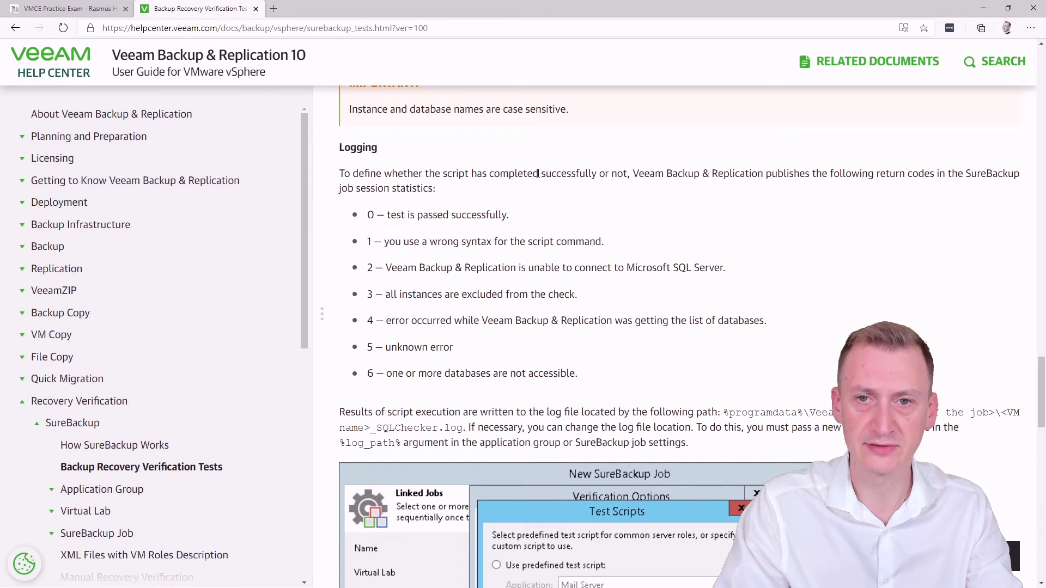
drag(541, 174, 628, 174)
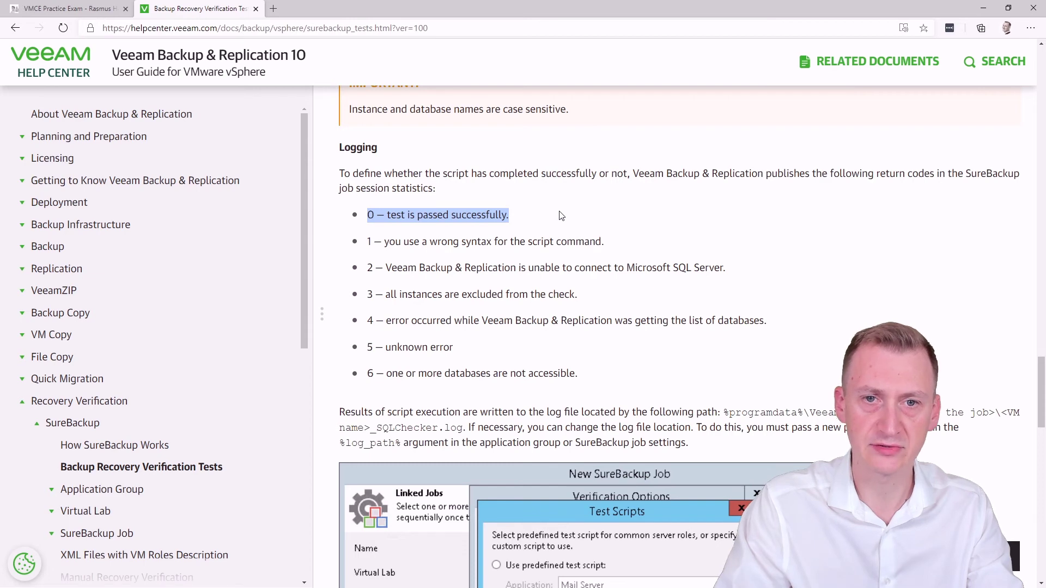
mouse_move(425, 158)
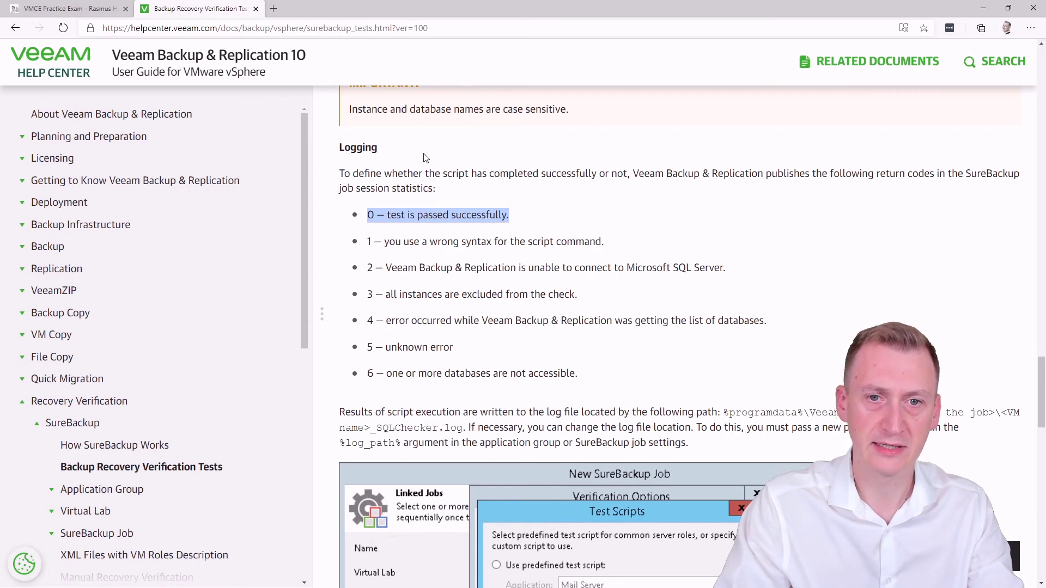
Step: Back on the practice exam, answer question 32 with 'Return code: 0'
click(66, 11)
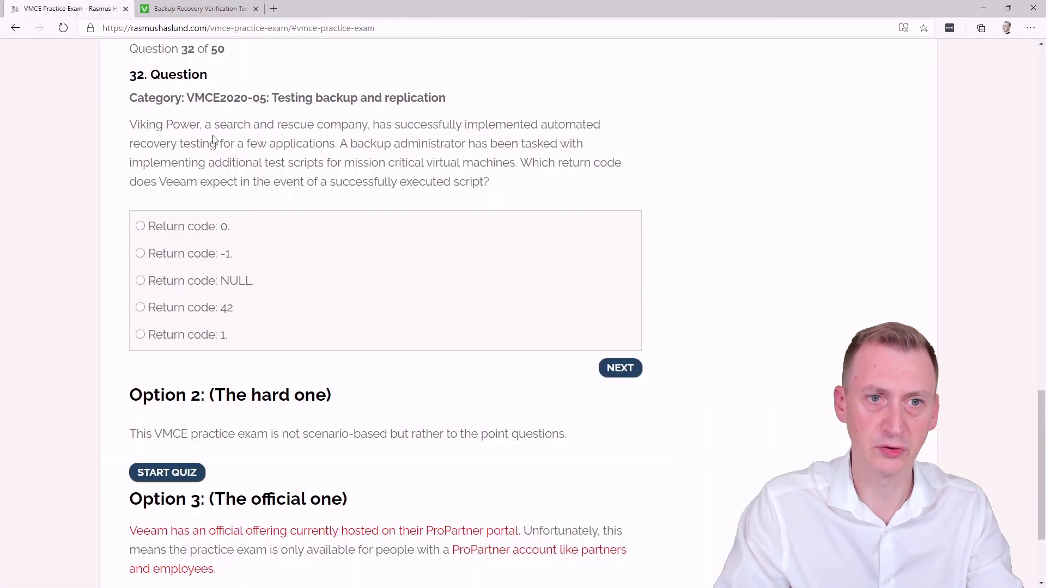
mouse_move(209, 232)
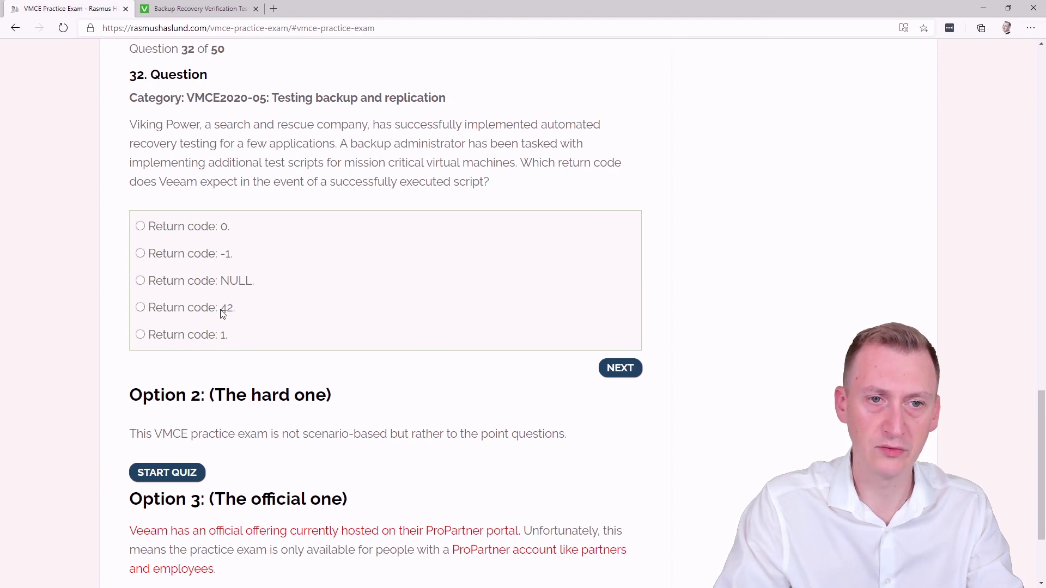
click(139, 226)
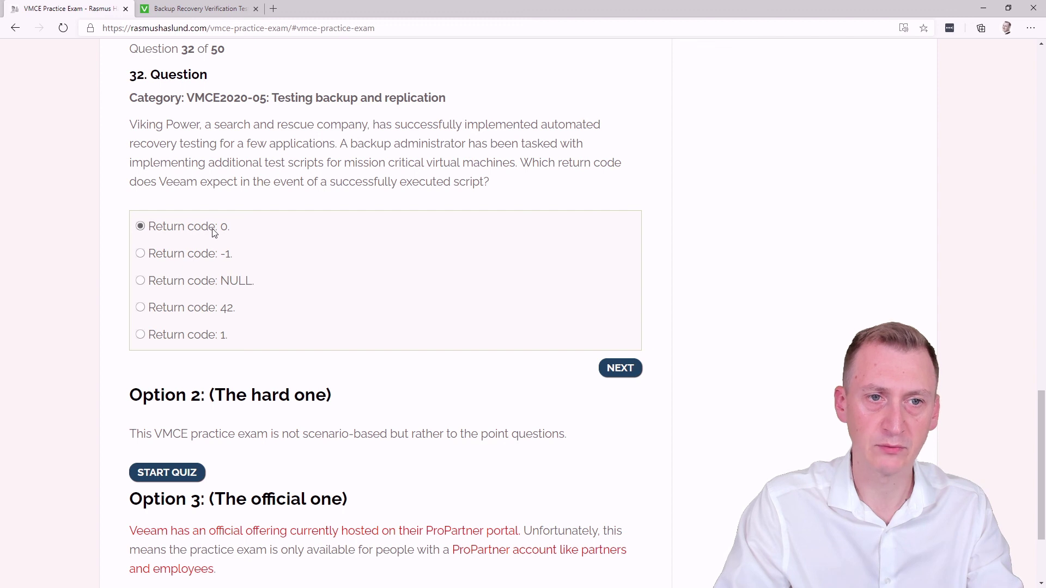
mouse_move(592, 286)
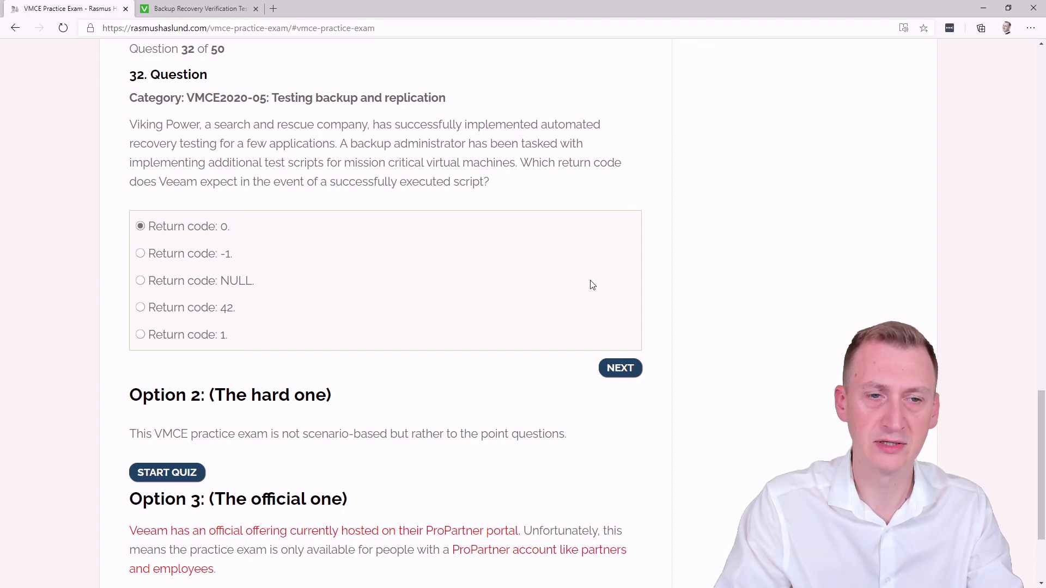
mouse_move(538, 375)
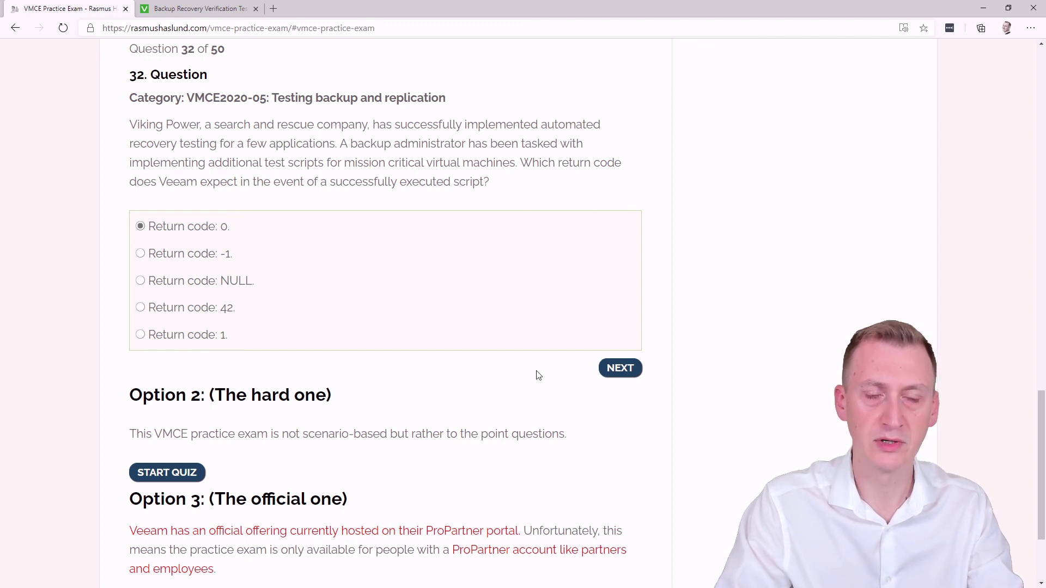